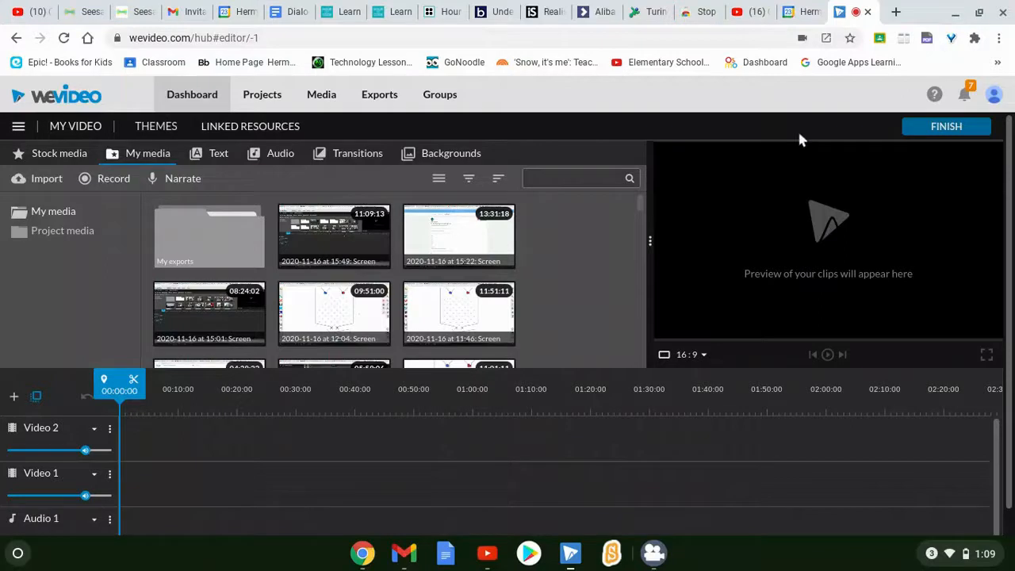
Switch from the WeVideo editor to the Google Calendar day view
{"action": "left_click", "coordinate": [801, 12]}
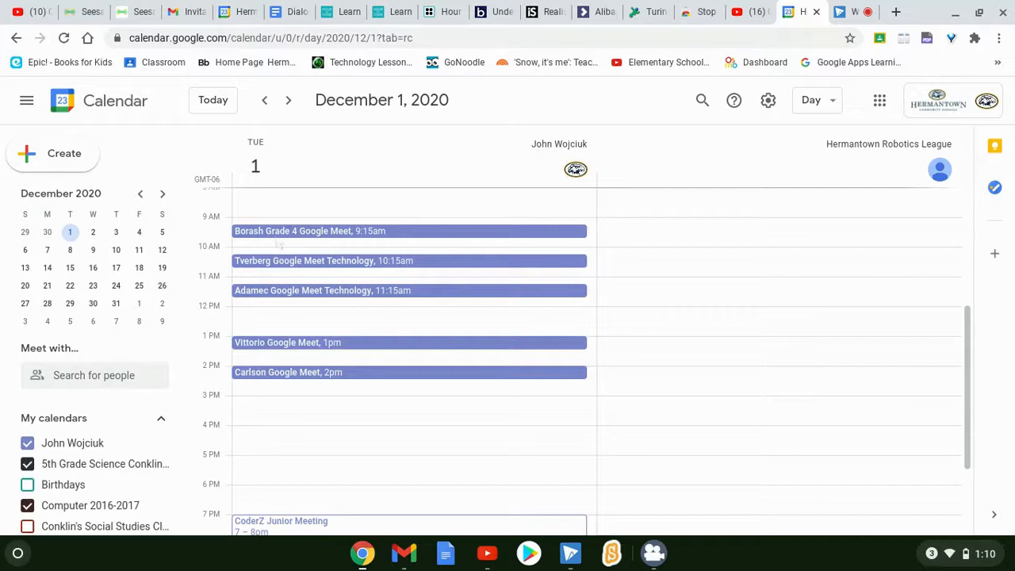
{"action": "mouse_move", "coordinate": [349, 241]}
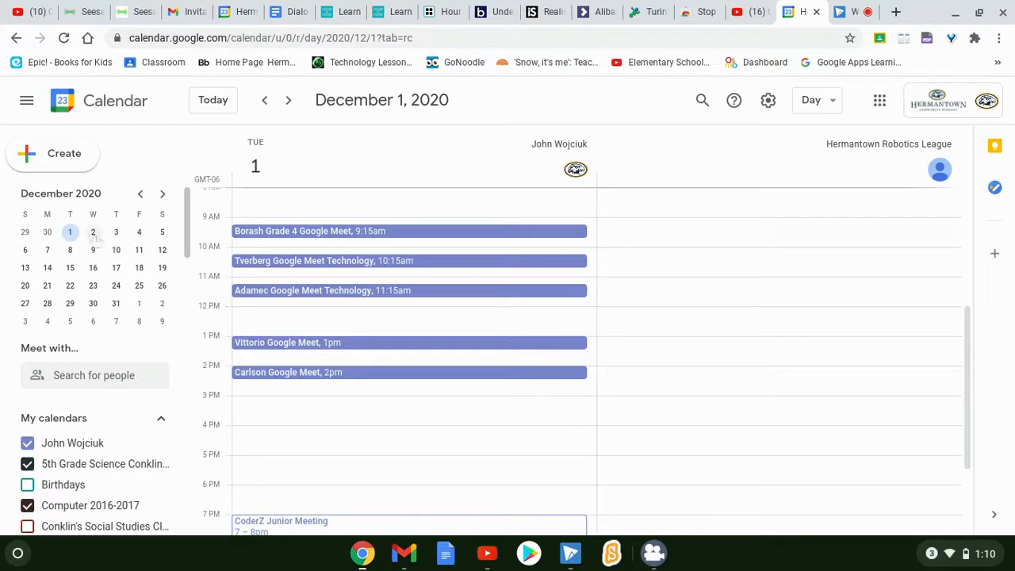
Go to December 2 and start a new 9 AM event in the full details editor
{"action": "left_click", "coordinate": [92, 232]}
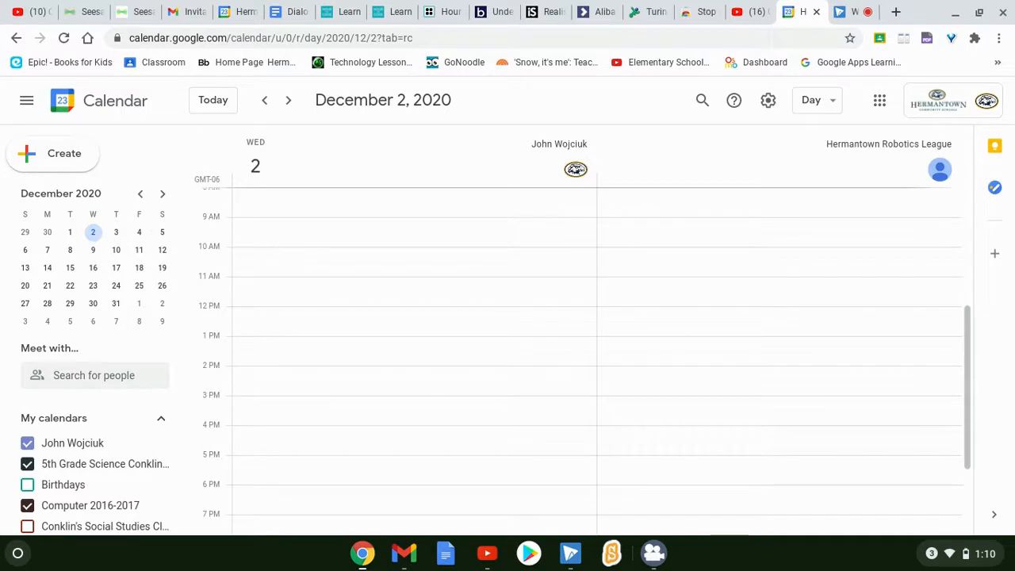
{"action": "left_click", "coordinate": [397, 230]}
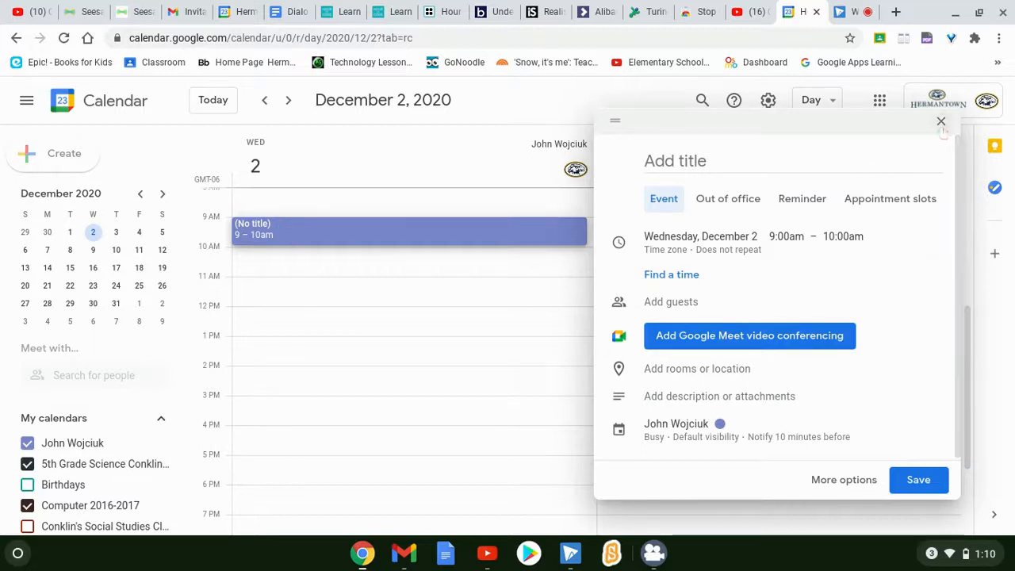
{"action": "left_click", "coordinate": [942, 121]}
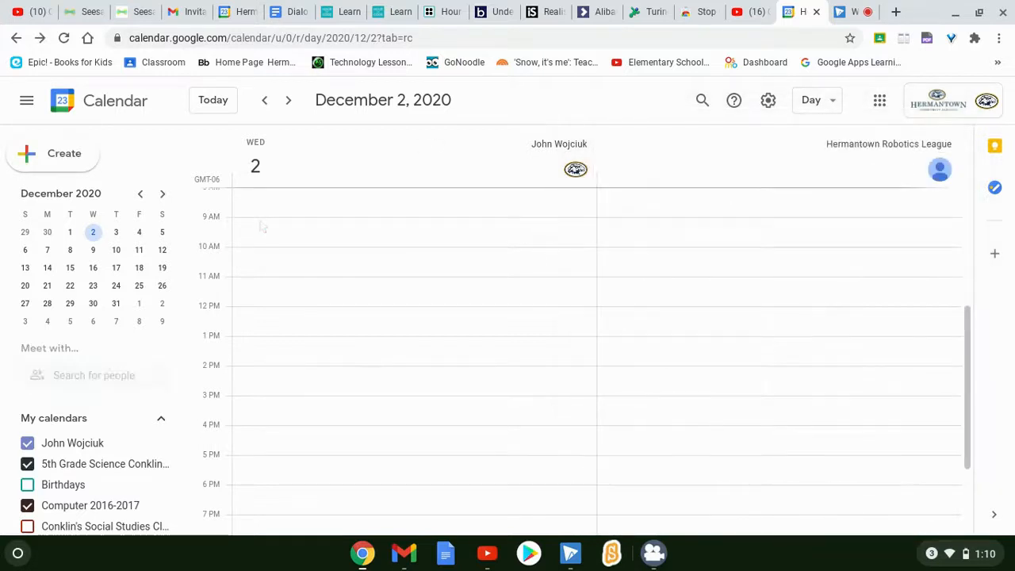
{"action": "left_click", "coordinate": [397, 230]}
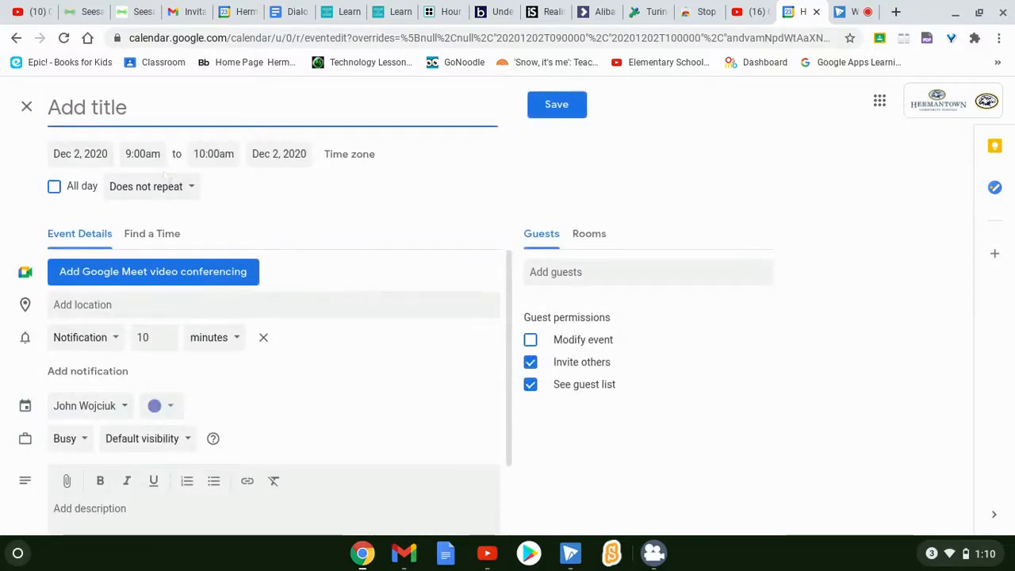
Set the event to run from 9:15am to 9:45am
{"action": "left_click", "coordinate": [143, 153]}
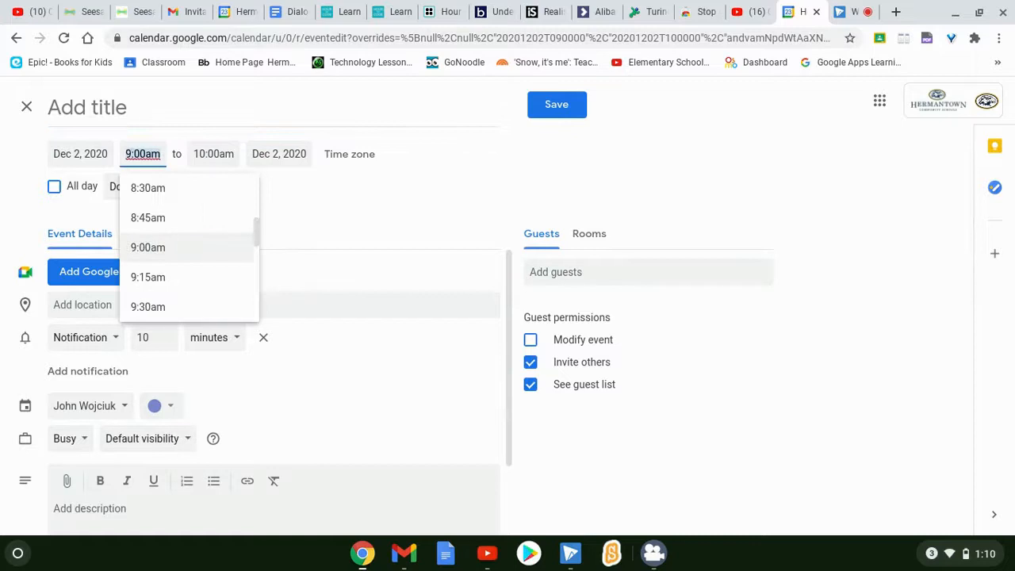
{"action": "left_click", "coordinate": [148, 276]}
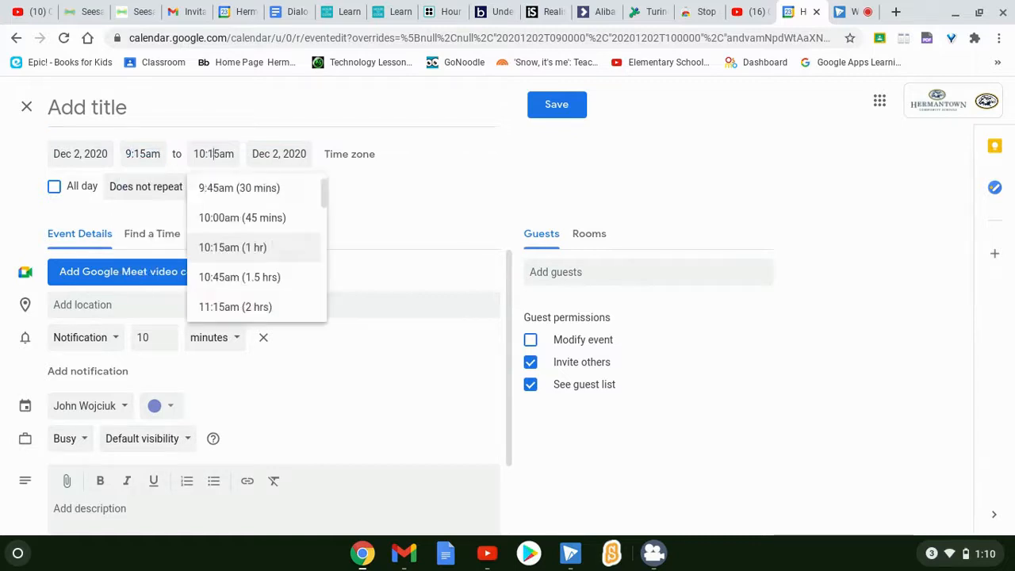
{"action": "left_click", "coordinate": [232, 248]}
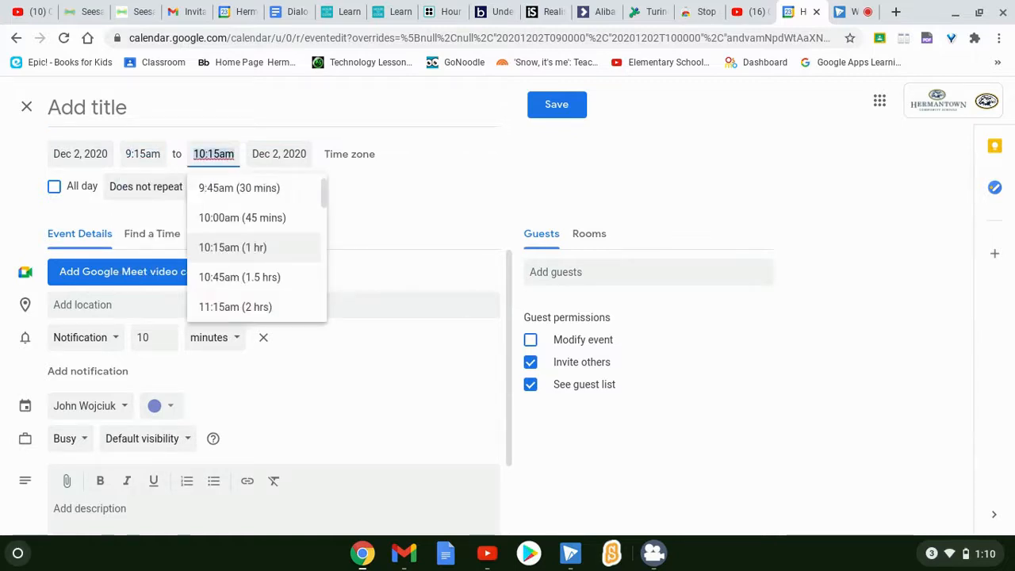
{"action": "left_click", "coordinate": [238, 187]}
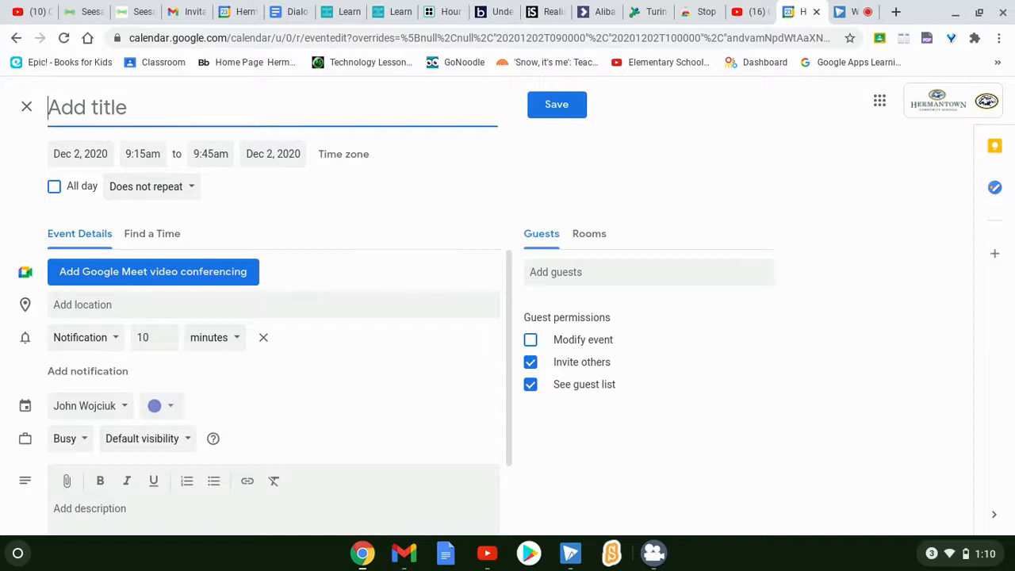
Title the event 'Borash Blue Group'
{"action": "type", "text": "Borash Bl"}
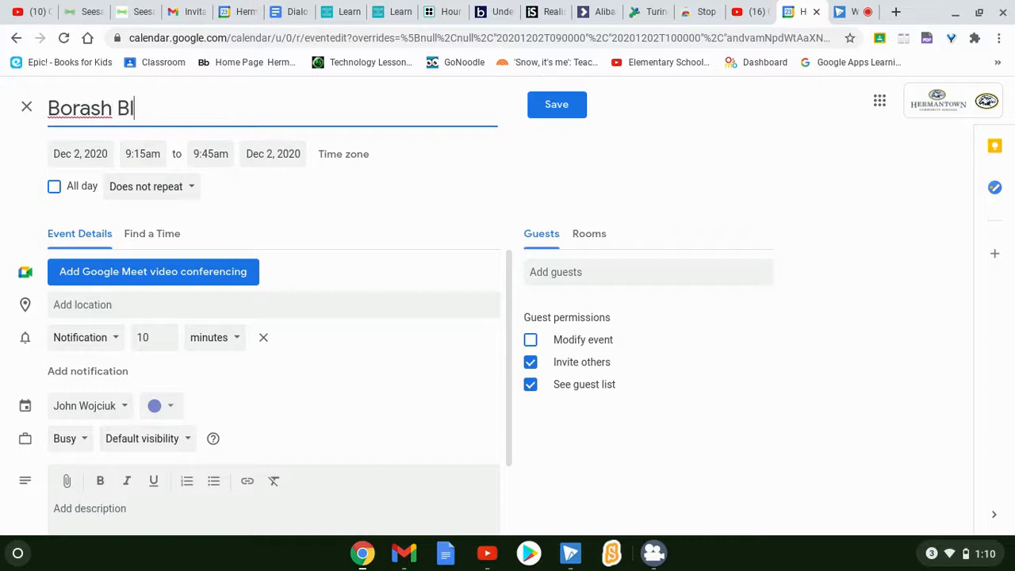
{"action": "type", "text": "ue"}
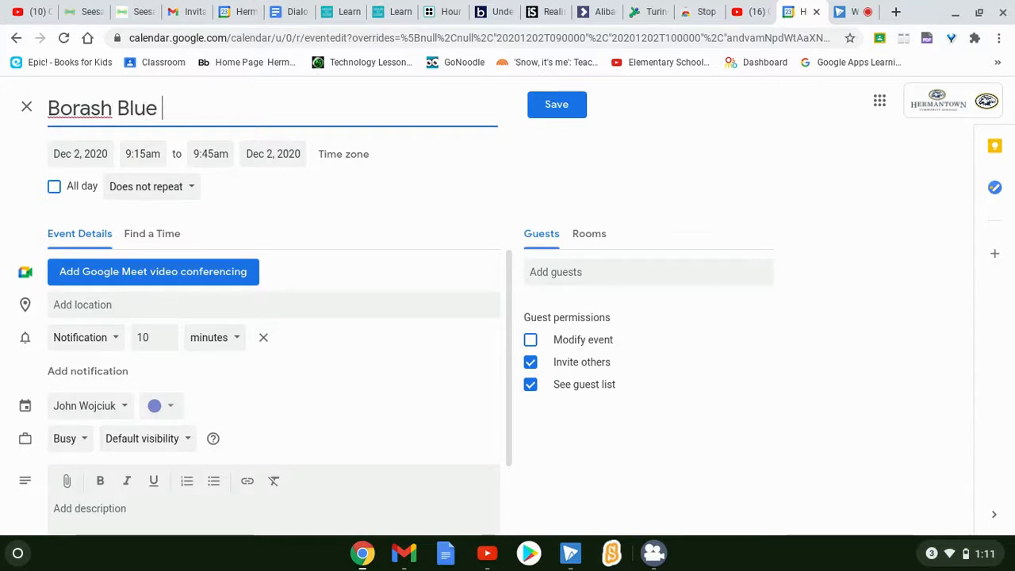
{"action": "type", "text": "Gr"}
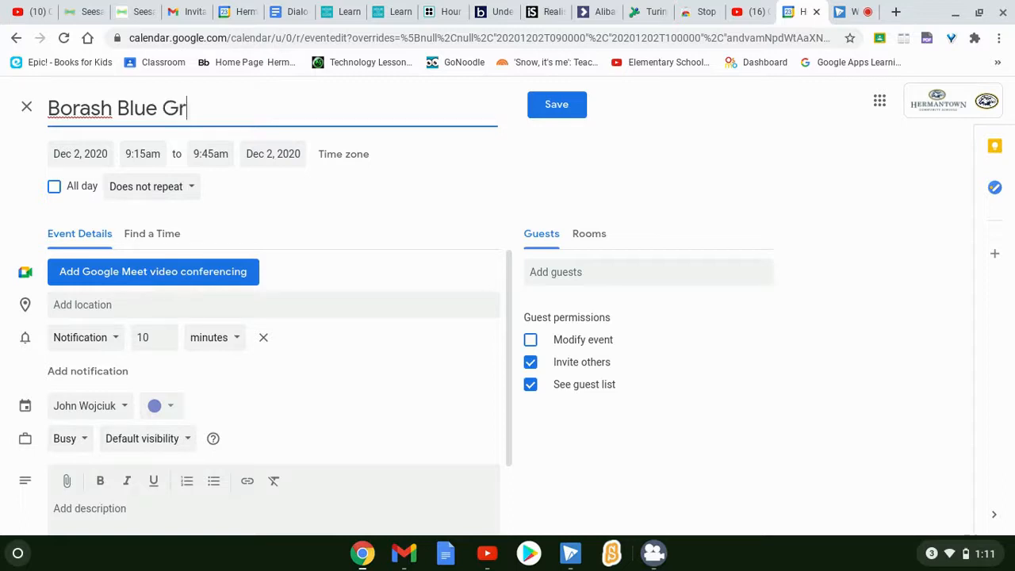
{"action": "type", "text": "oup"}
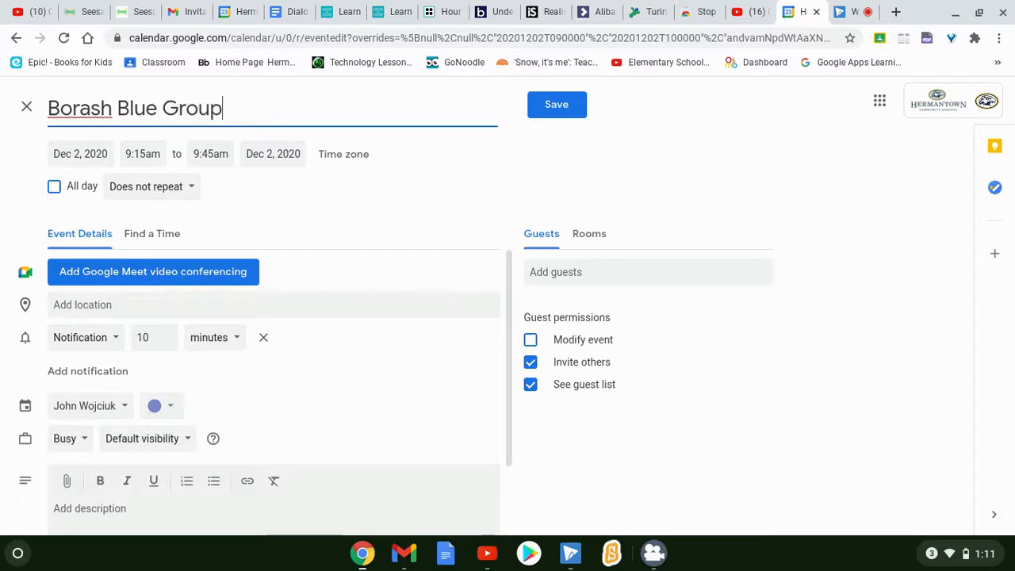
{"action": "mouse_move", "coordinate": [146, 263]}
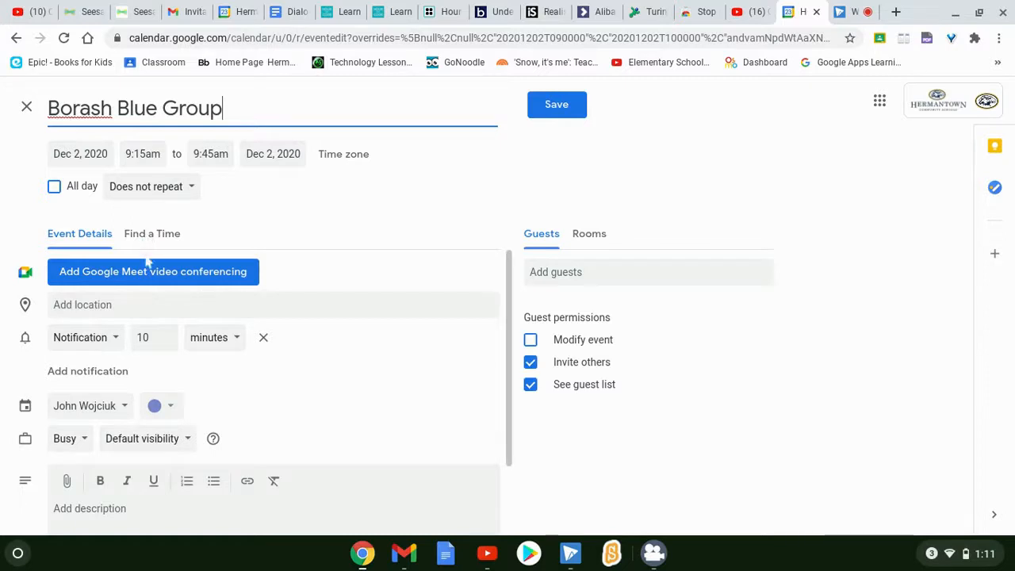
{"action": "left_click", "coordinate": [152, 272]}
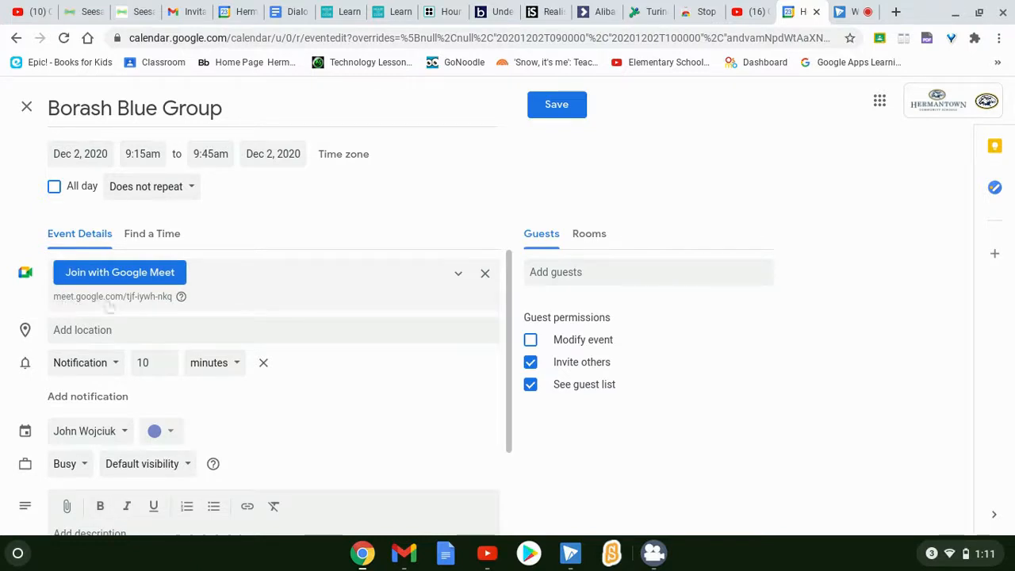
{"action": "mouse_move", "coordinate": [486, 273]}
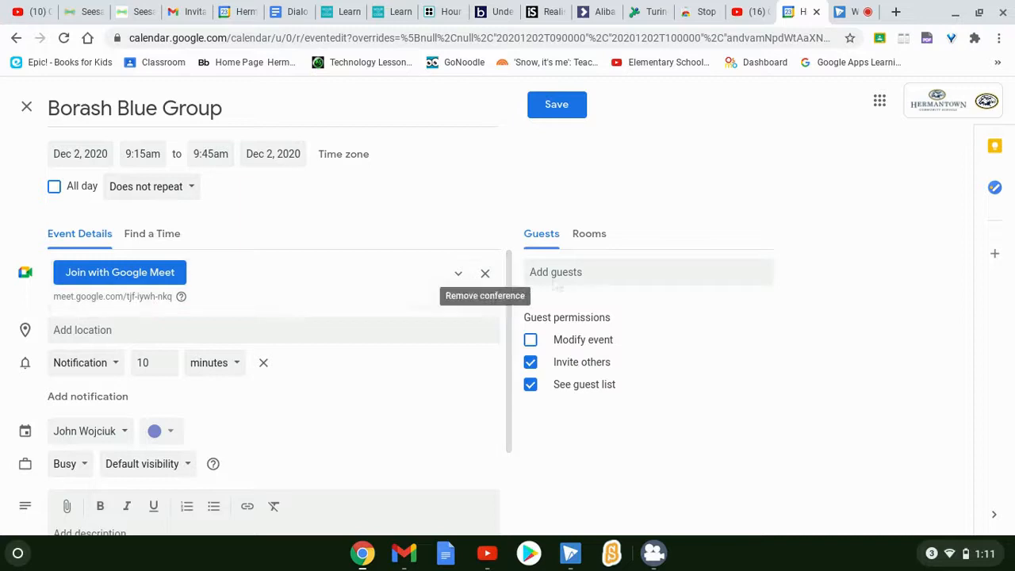
{"action": "left_click", "coordinate": [647, 272]}
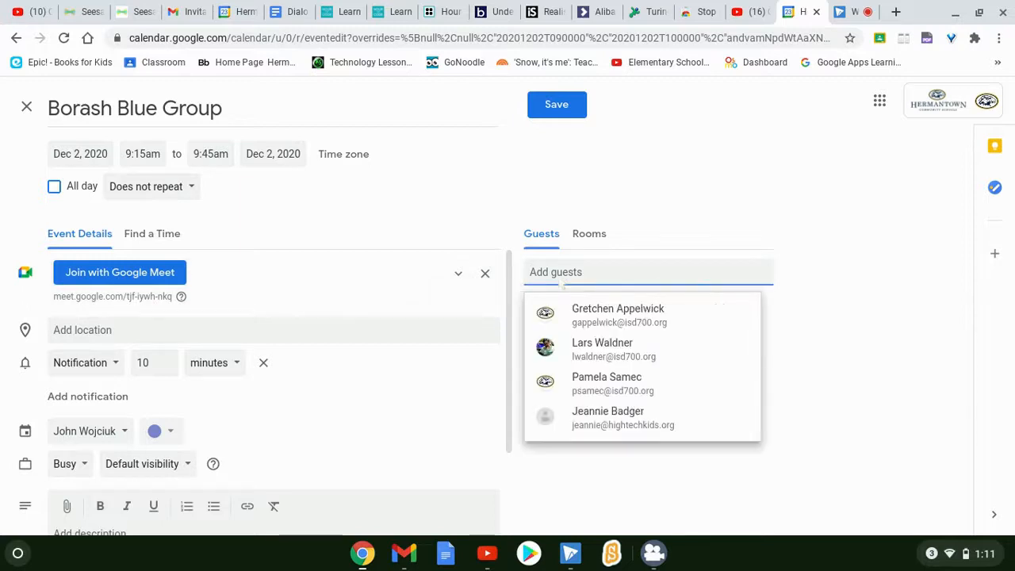
{"action": "type", "text": "bora"}
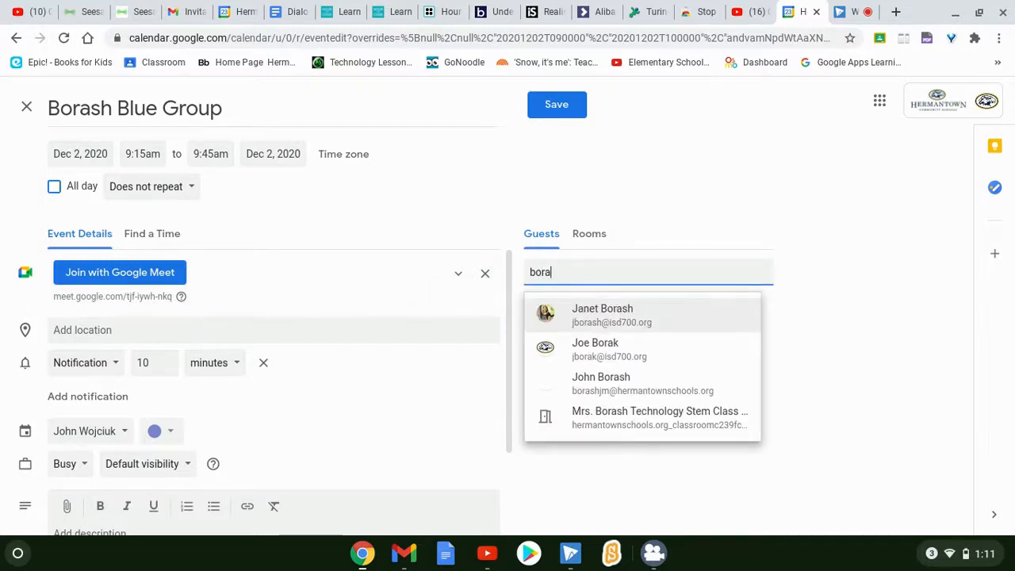
{"action": "left_click", "coordinate": [602, 314]}
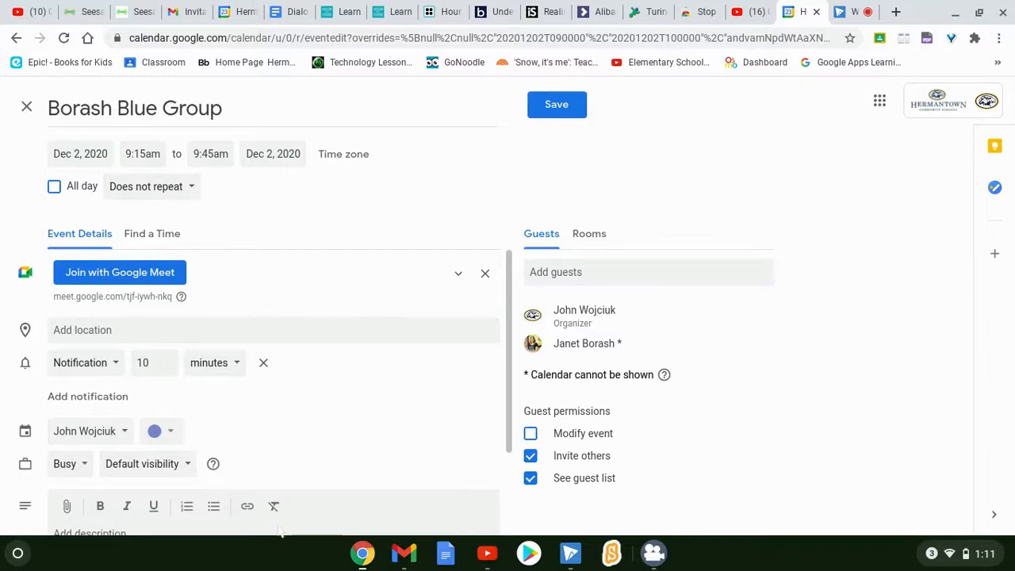
{"action": "mouse_move", "coordinate": [238, 536]}
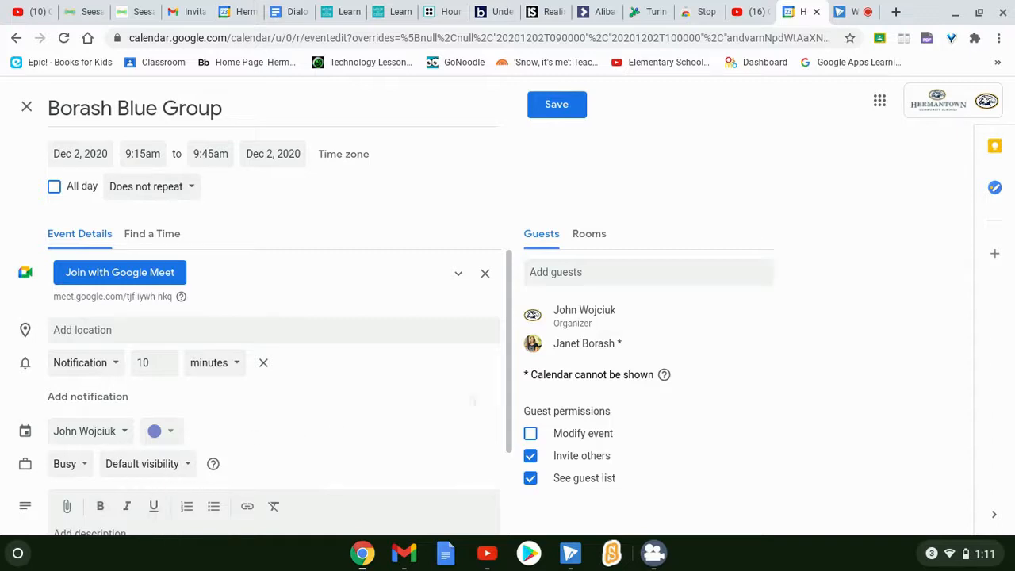
Add the description 'Learning how to program Dash robots virtually.'
{"action": "scroll", "scroll_direction": "down", "scroll_amount": 3}
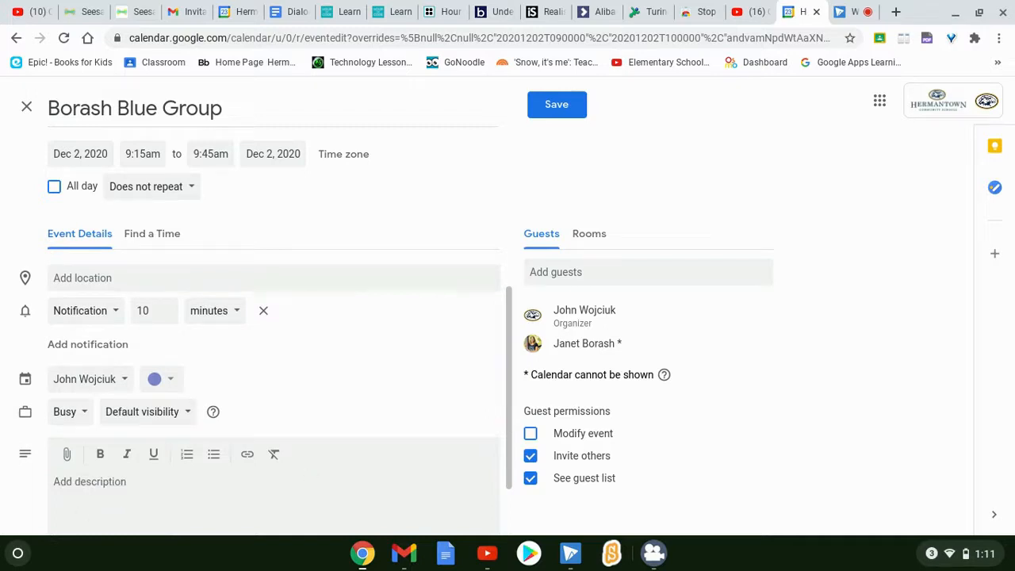
{"action": "left_click", "coordinate": [89, 483]}
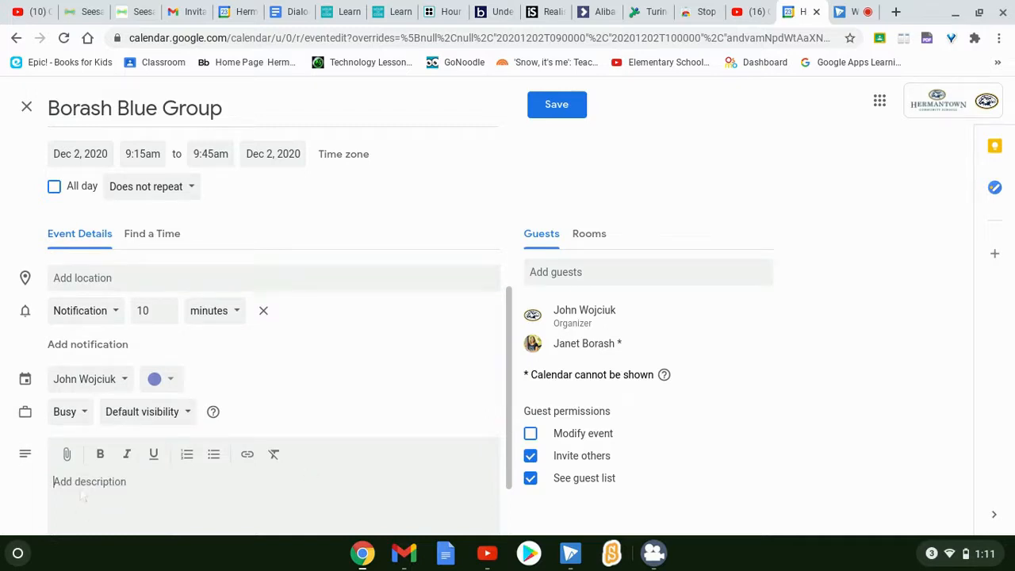
{"action": "type", "text": "Learning how to"}
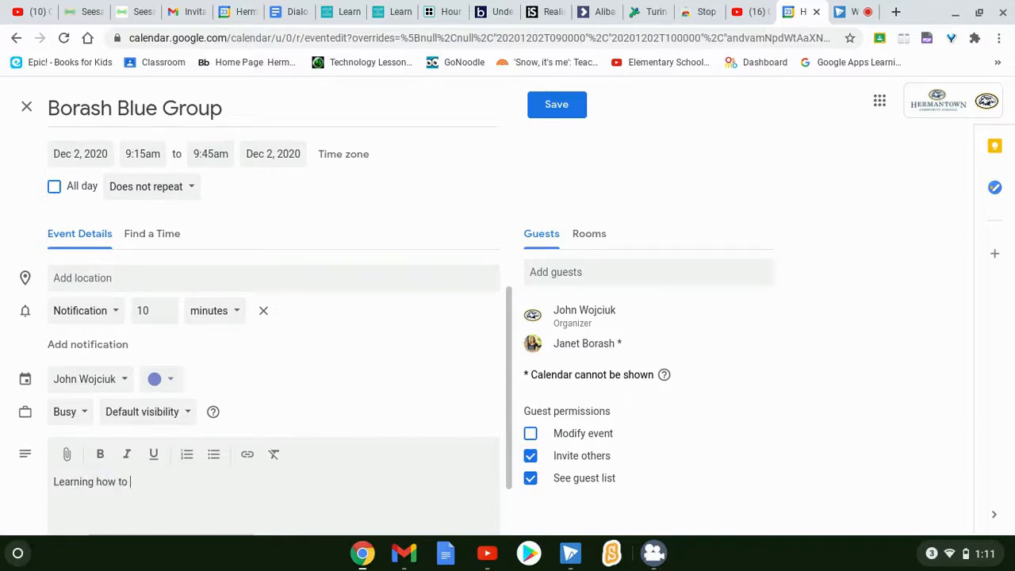
{"action": "type", "text": "program"}
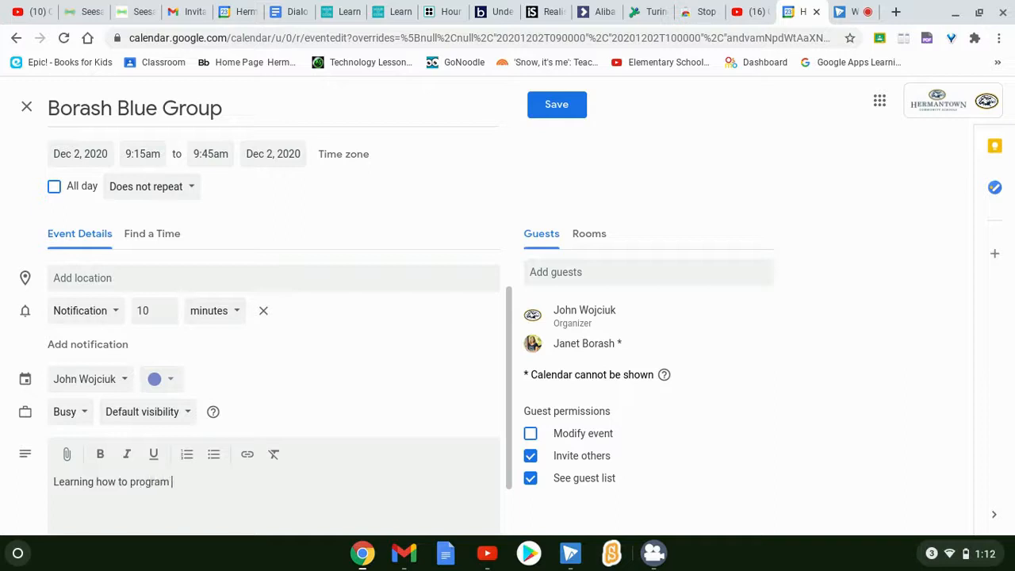
{"action": "type", "text": "Dash robots"}
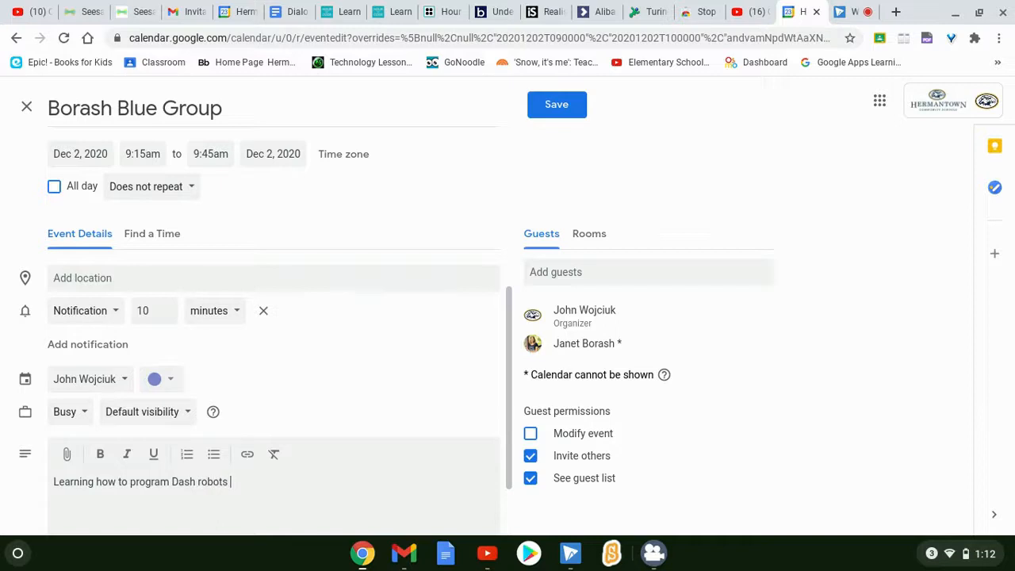
{"action": "type", "text": "virtually."}
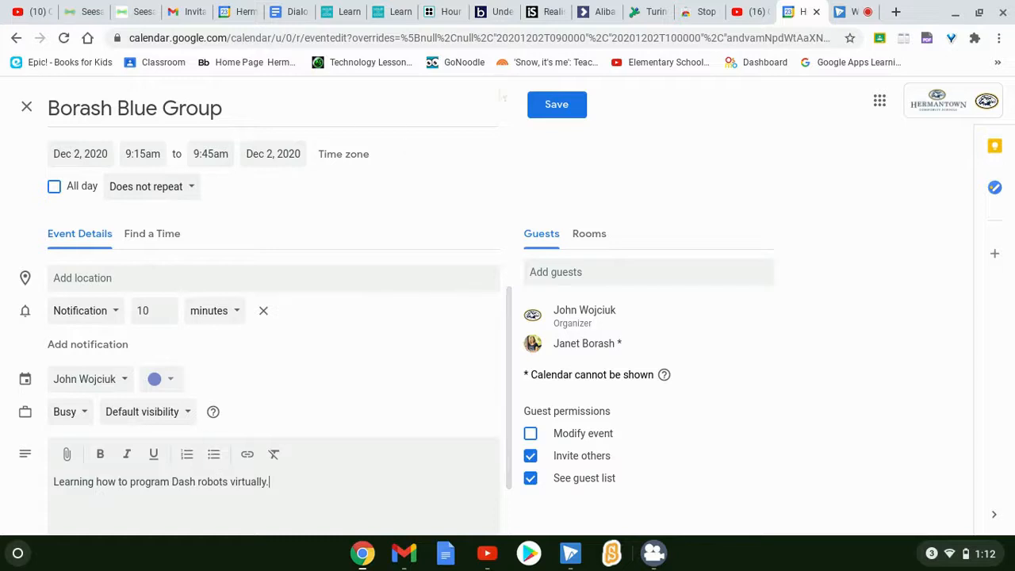
Save the event and send invitation emails to the guests
{"action": "left_click", "coordinate": [555, 105]}
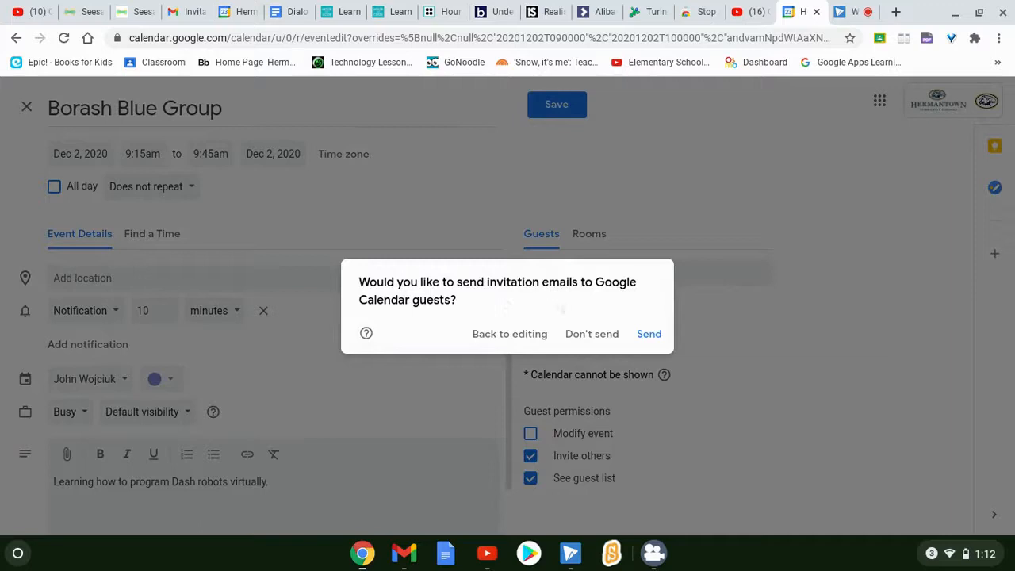
{"action": "mouse_move", "coordinate": [649, 333]}
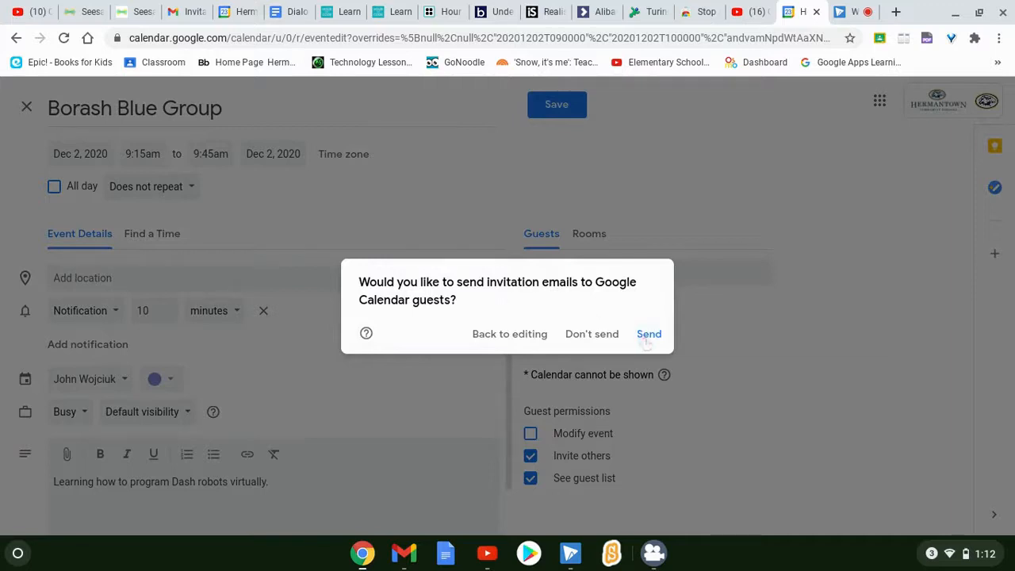
{"action": "left_click", "coordinate": [649, 333]}
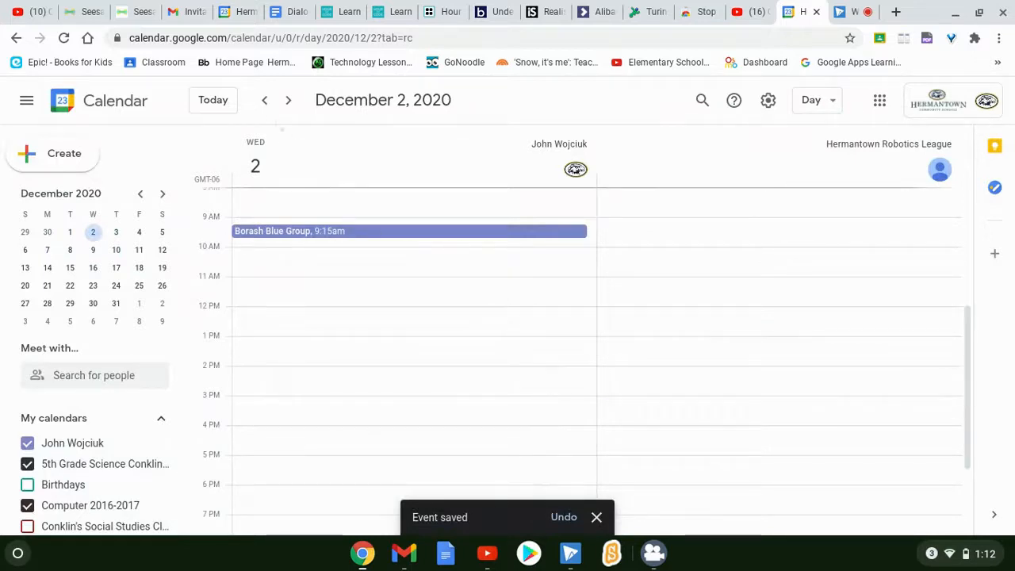
{"action": "mouse_move", "coordinate": [264, 100]}
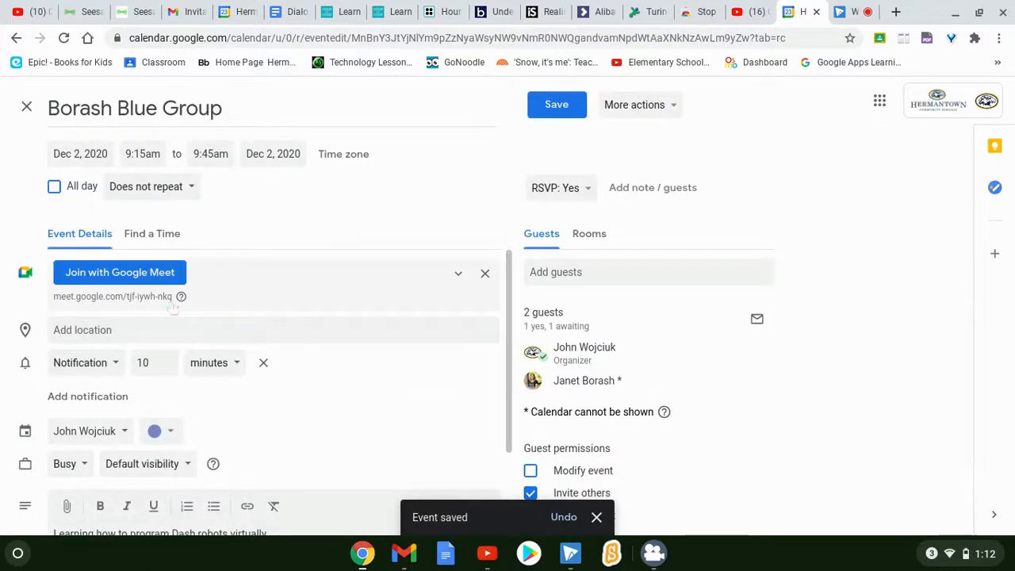
Reopen the saved Borash Blue Group event to review its Meet link and guests
{"action": "left_click", "coordinate": [530, 514]}
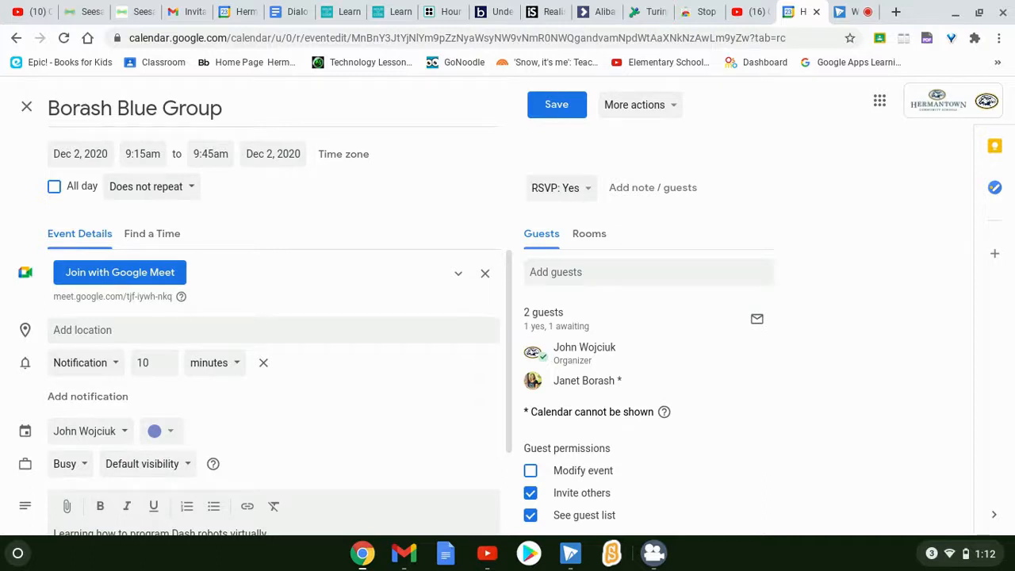
{"action": "mouse_move", "coordinate": [815, 12]}
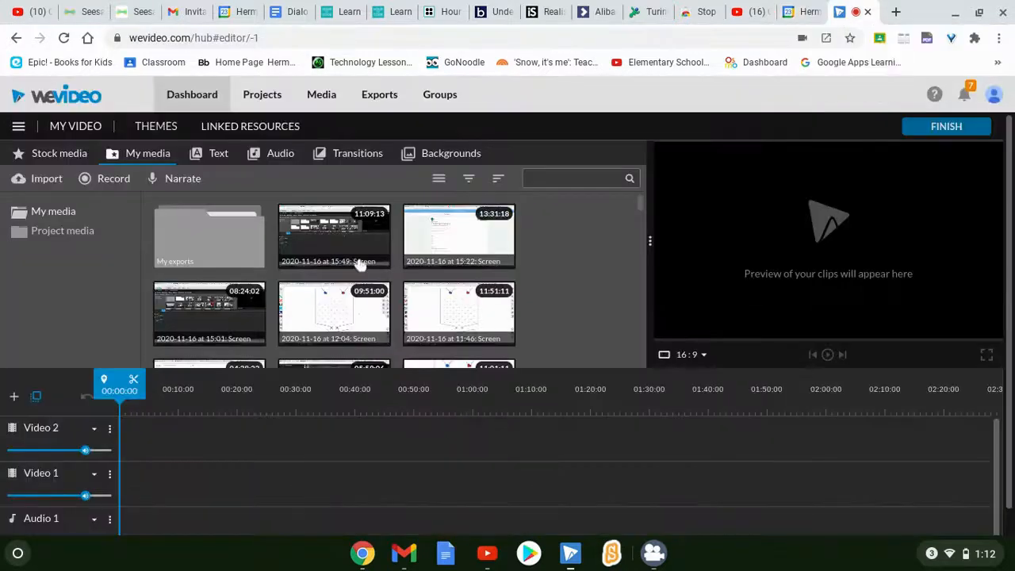
{"action": "mouse_move", "coordinate": [780, 162]}
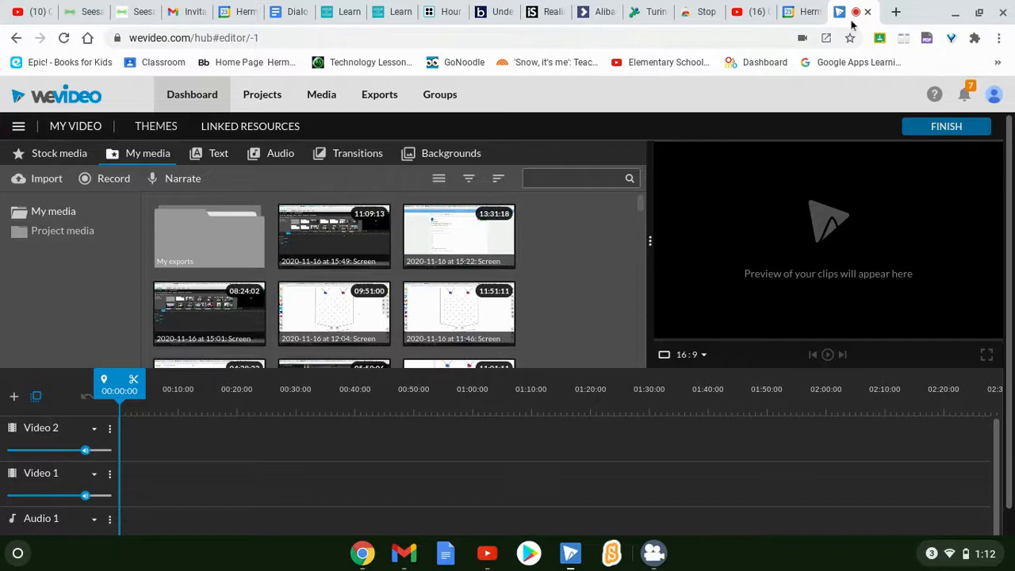
{"action": "mouse_move", "coordinate": [952, 467]}
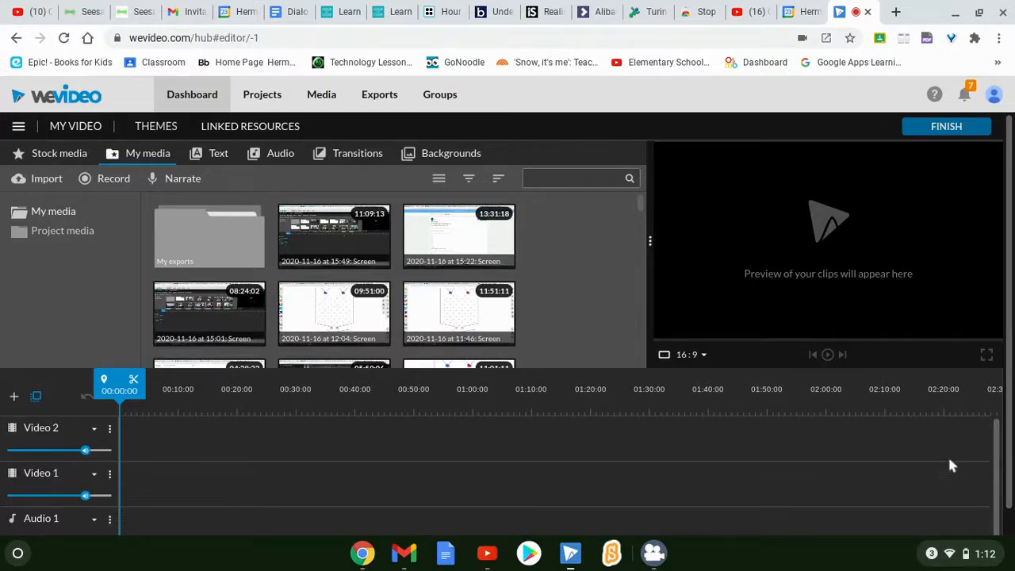
Open the Chrome OS system panel with the screen-sharing Stop option
{"action": "left_click", "coordinate": [961, 552]}
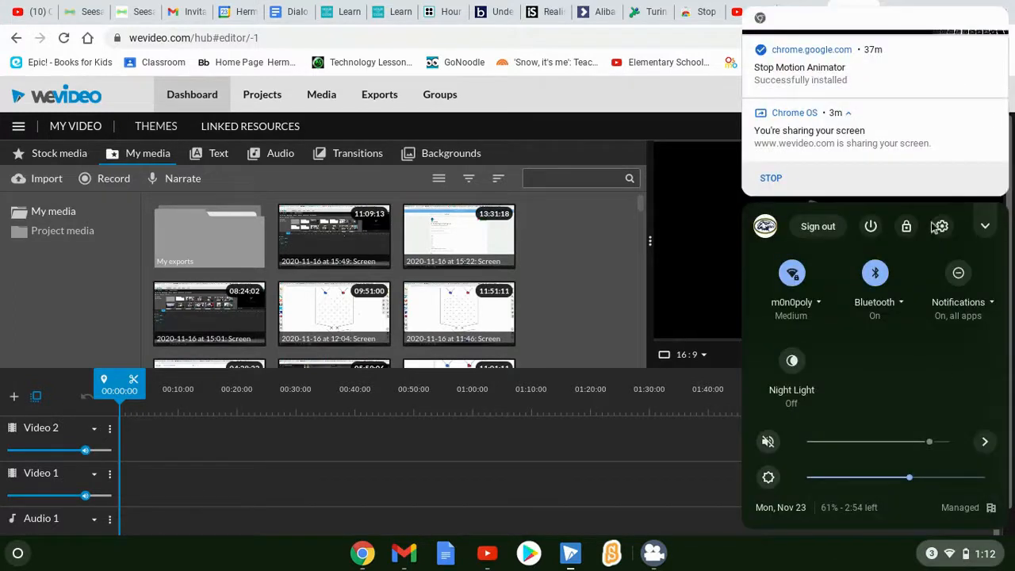